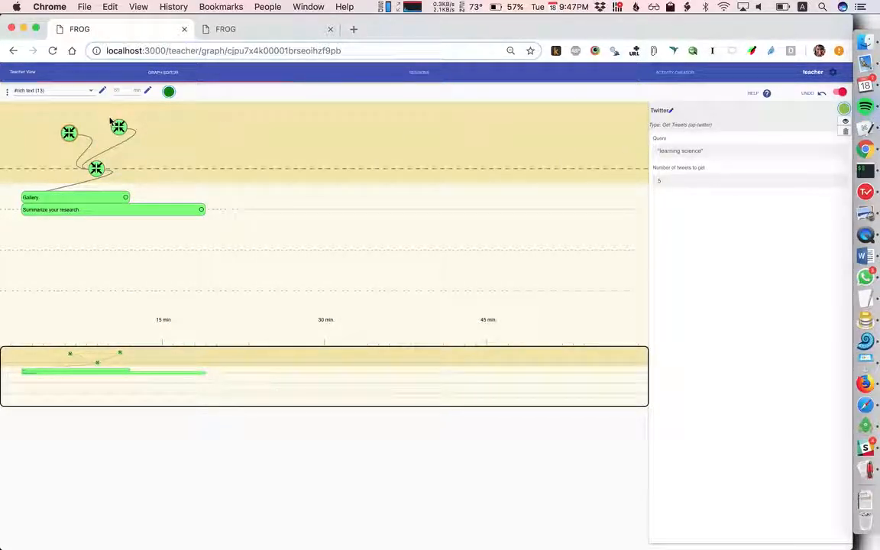
Step: Open the student's live session view with the tweet gallery and empty summary editor
left_click(118, 126)
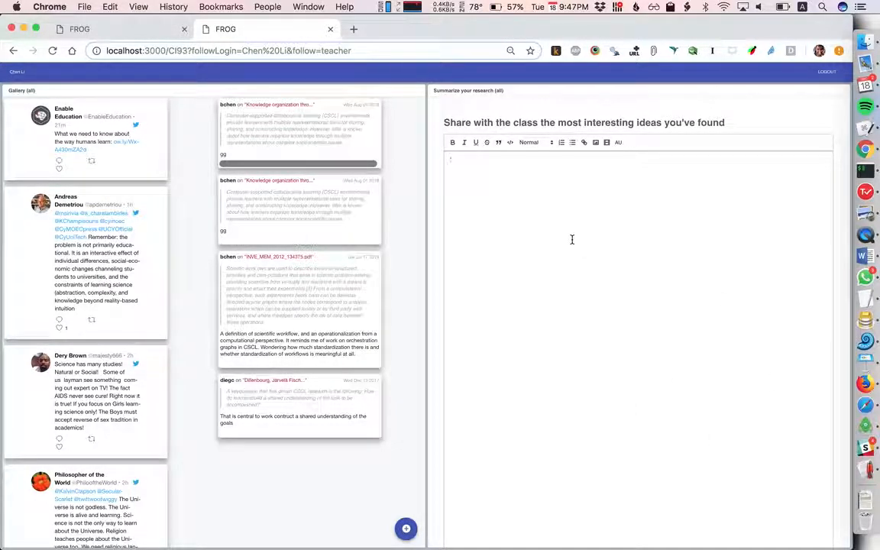
Step: Format the line as Heading 2 and type 'This is a rich text editor' plus the synchronous-editing line
left_click(531, 142)
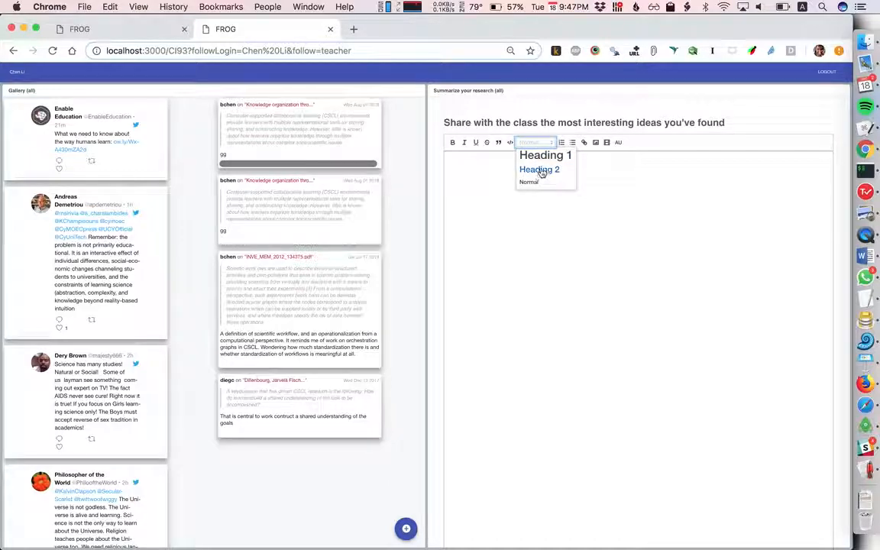
left_click(539, 169)
type("This is a rich text eidtor")
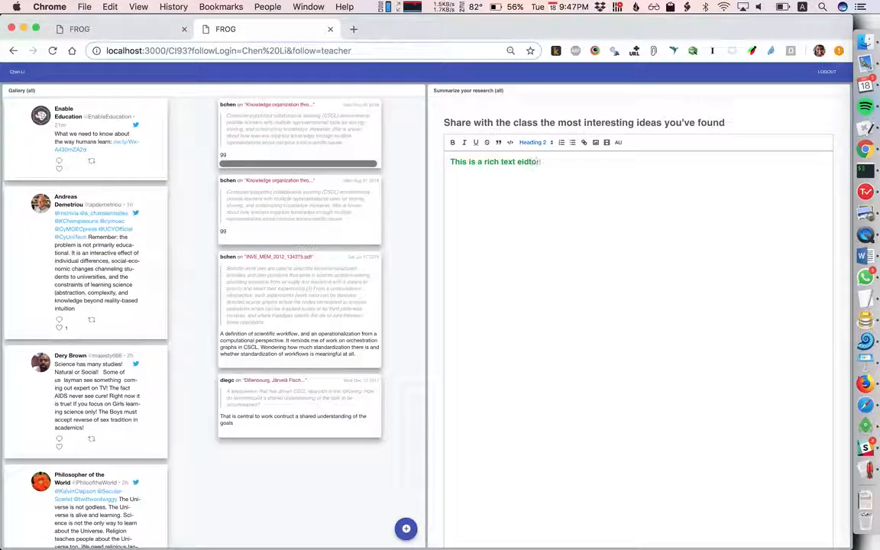
type("editor")
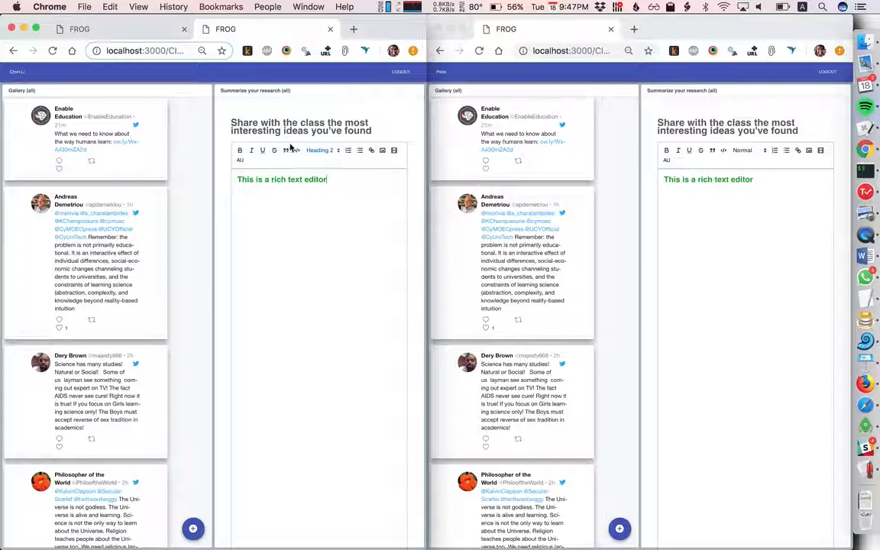
type("is synchronous")
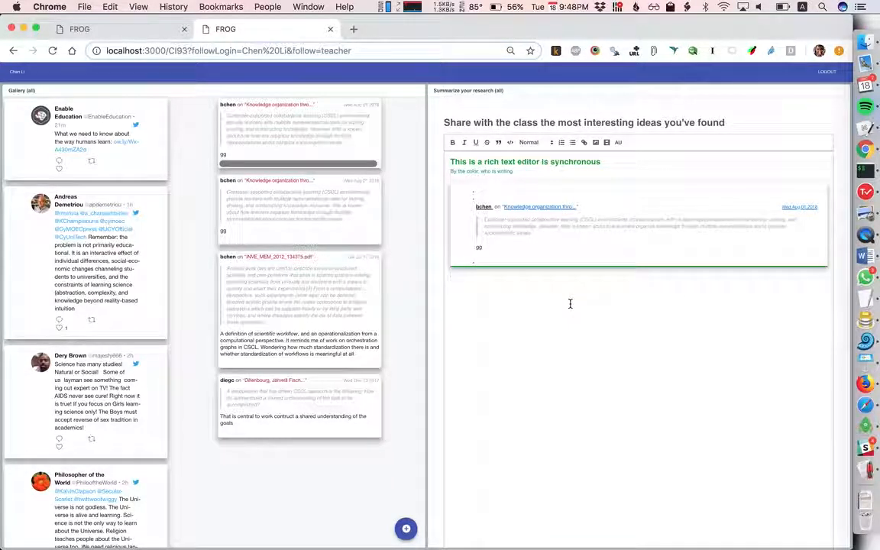
mouse_move(80, 269)
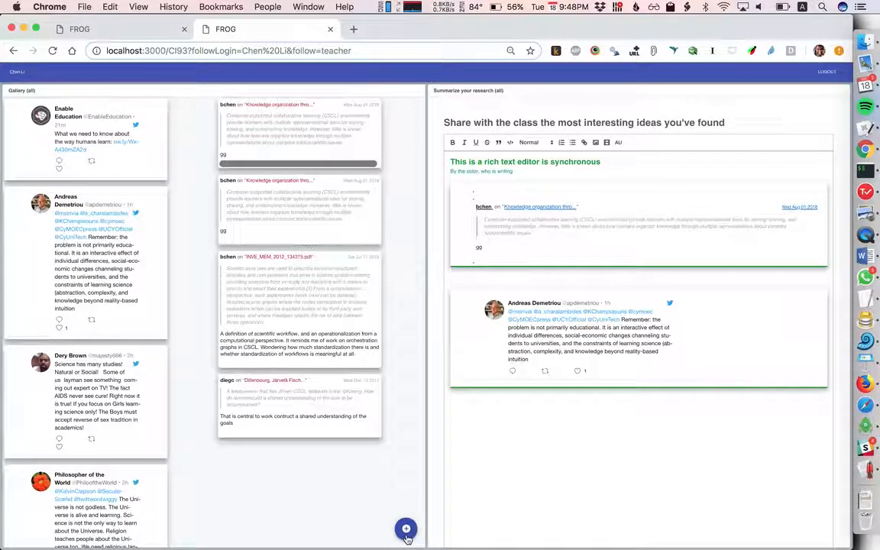
Step: Post a spreadsheet with cost per student 10, 20 students and total cost 30
left_click(406, 528)
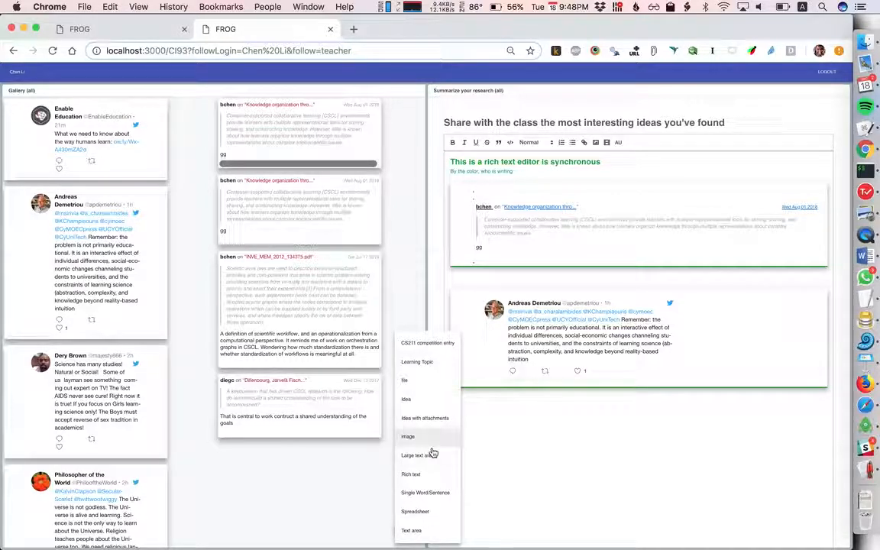
left_click(416, 511)
type("number of students")
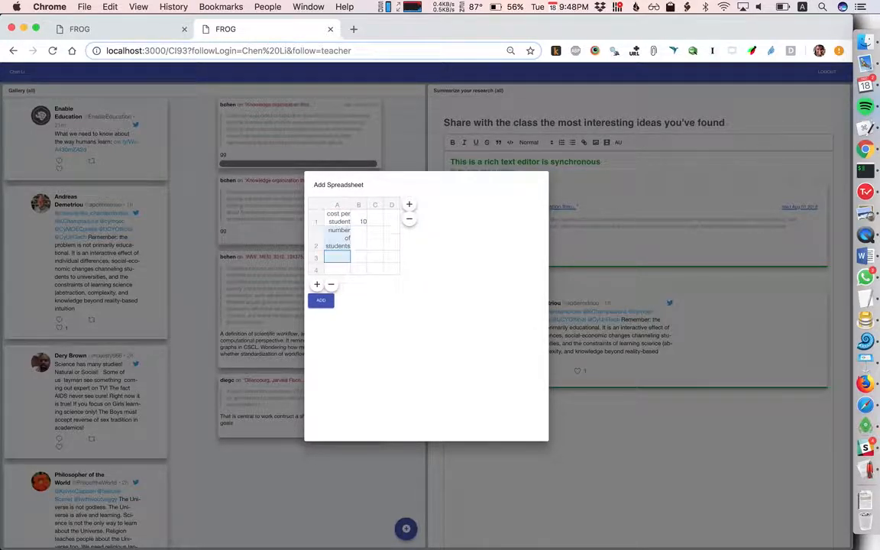
type("20")
type("total cost")
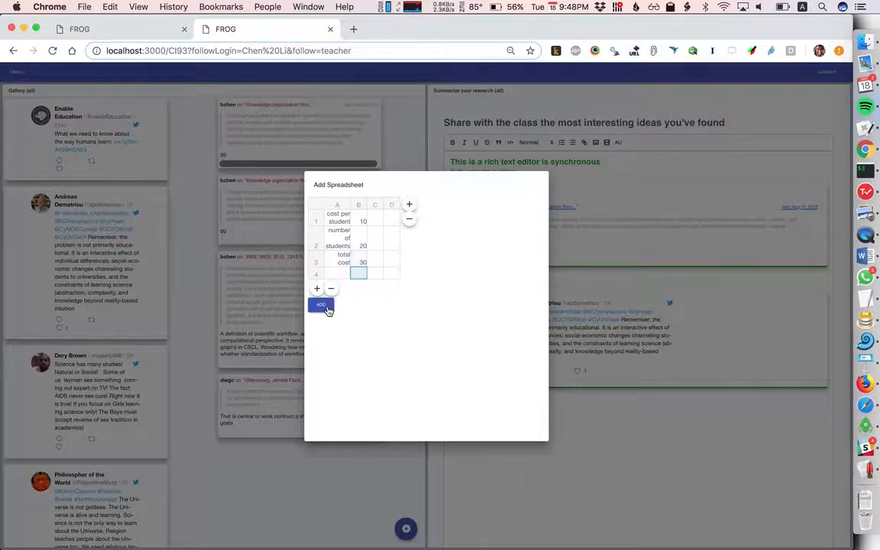
left_click(320, 306)
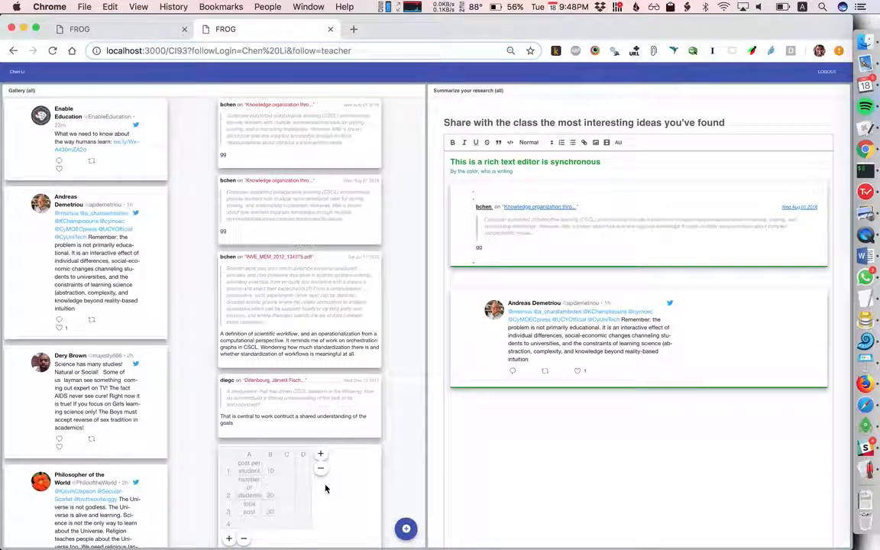
scroll("down", 3)
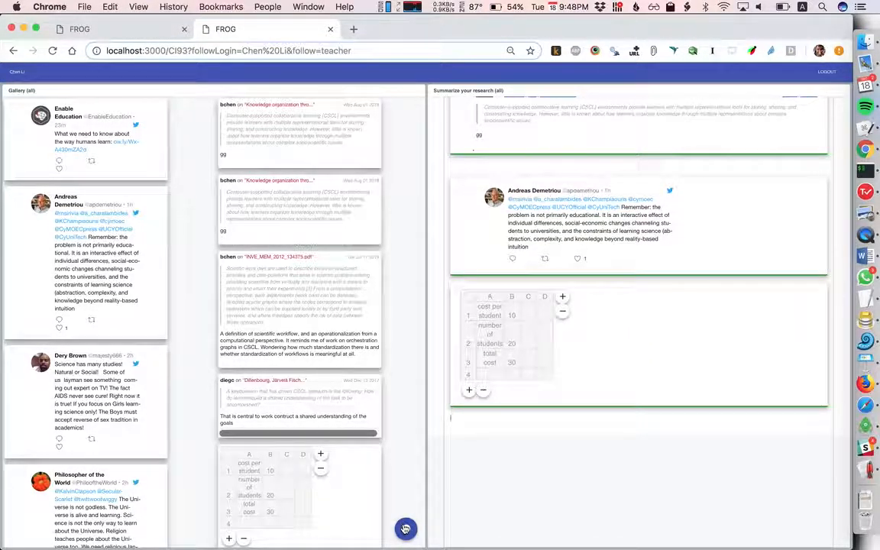
Step: Upload a box-plot chart screenshot from the Desktop as a new image item
left_click(406, 529)
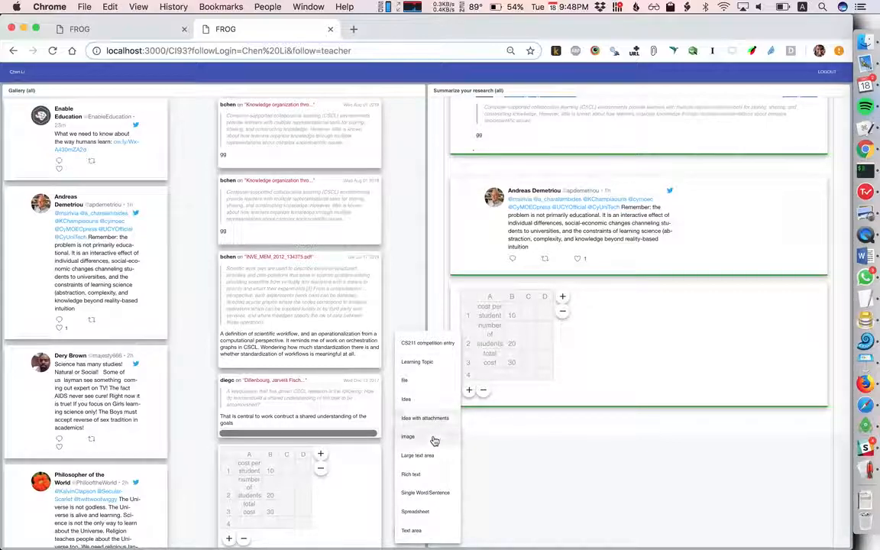
left_click(408, 436)
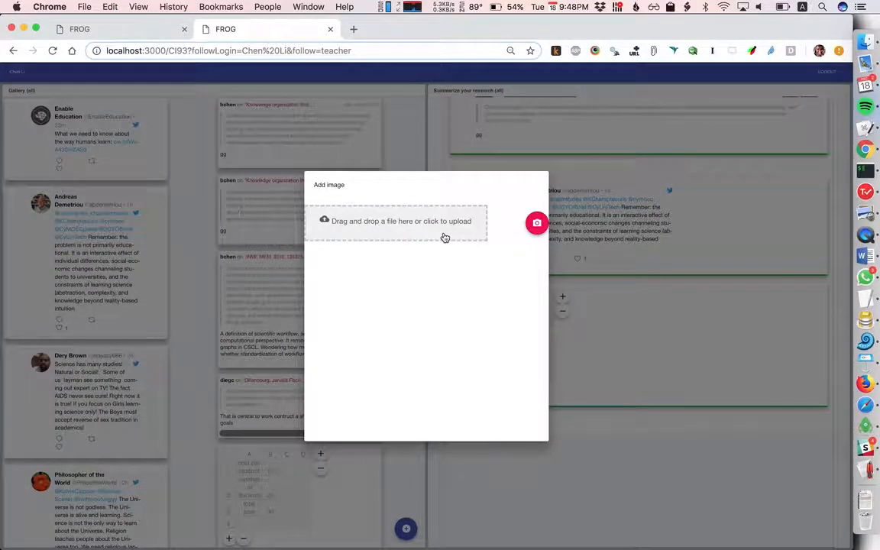
left_click(396, 221)
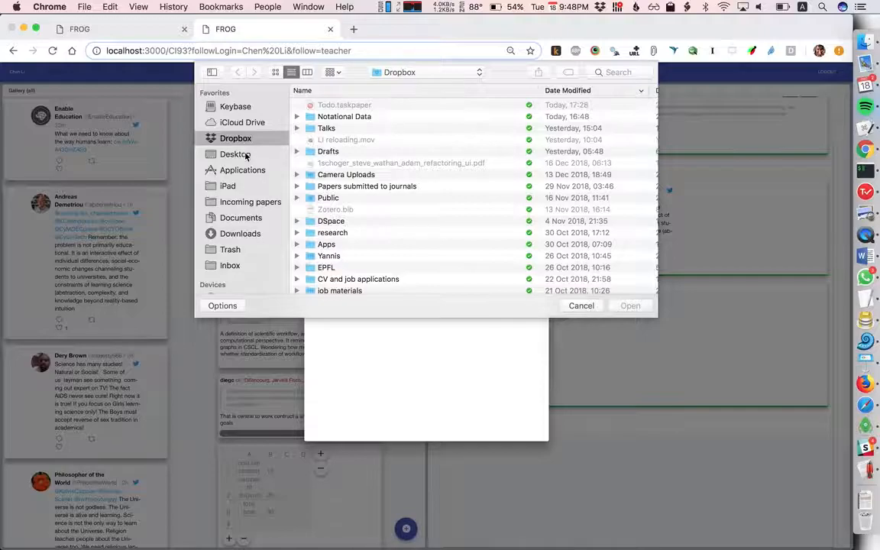
left_click(235, 132)
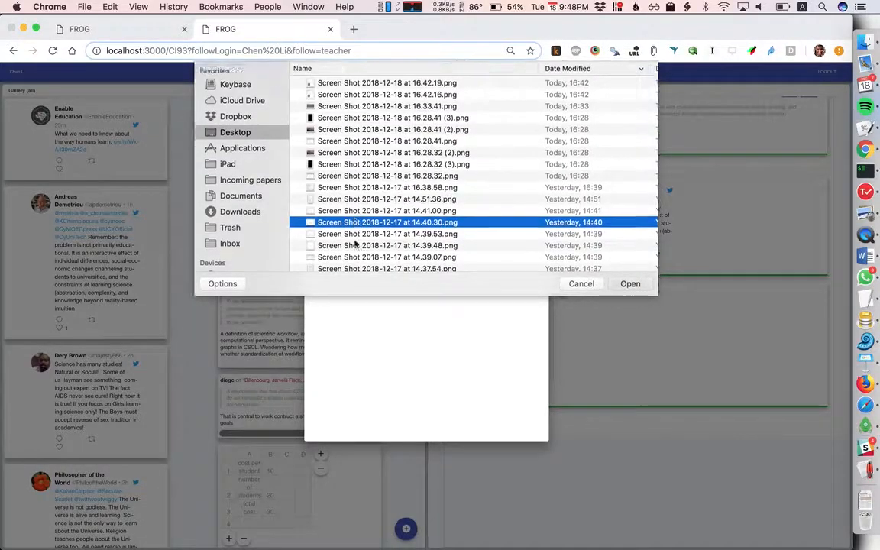
left_click(630, 284)
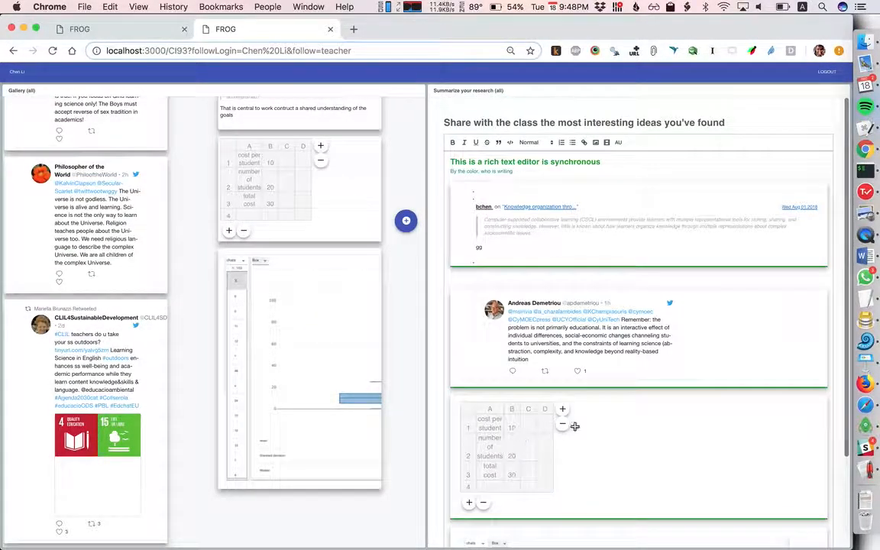
scroll("down", 3)
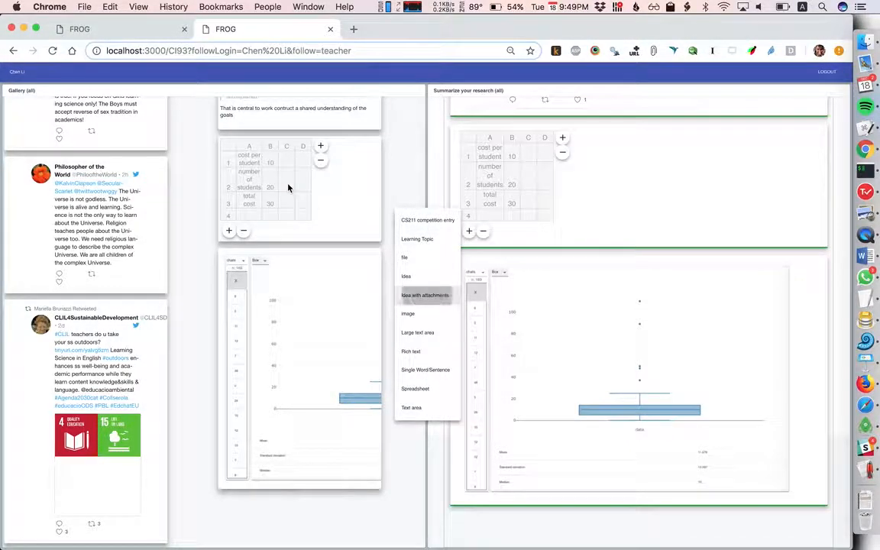
Step: Start an idea 'Lausanne can become more sustainable' with content 'We need to support innovation'
left_click(424, 295)
type("Lausanne can become more sustainable")
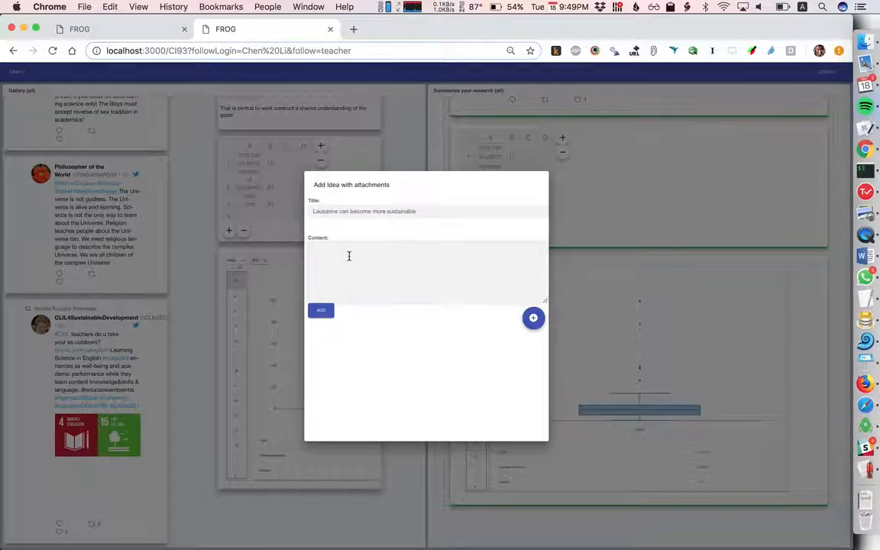
type("We need to support")
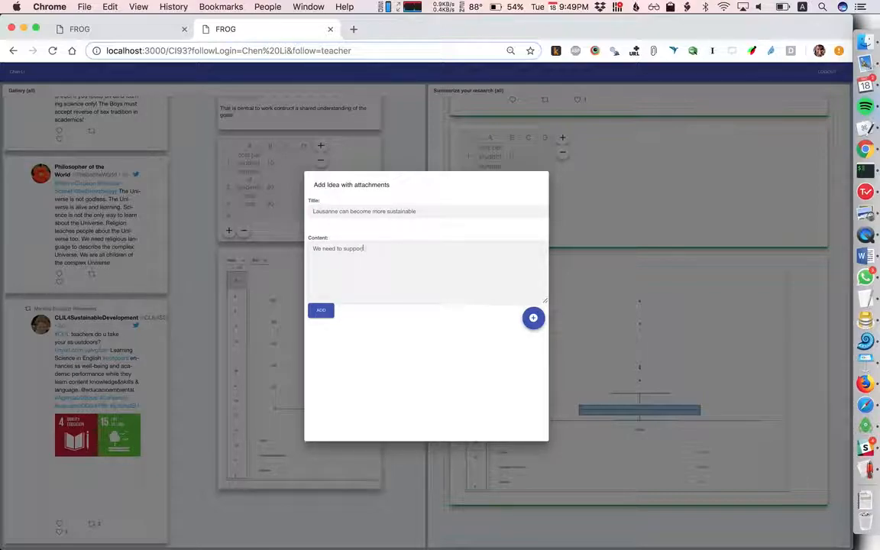
type("innovation")
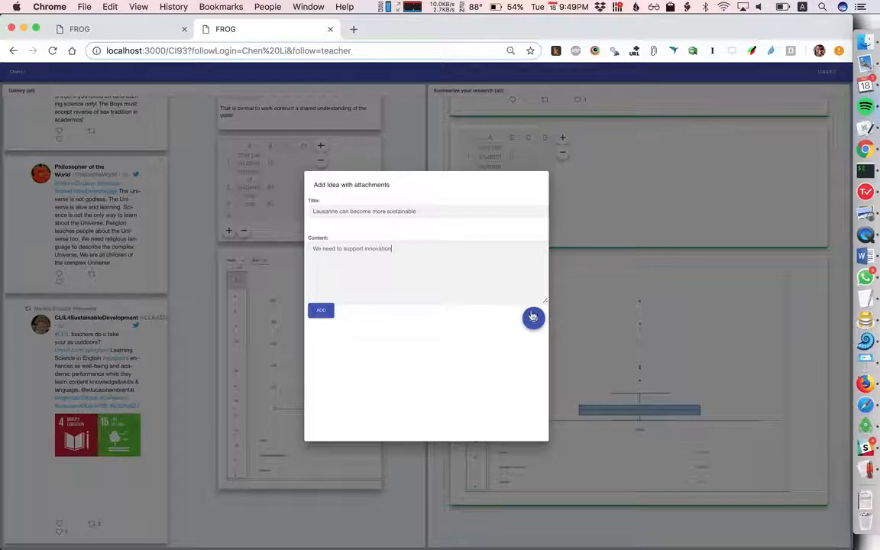
Step: Attach the refactoring-UI PDF and add the idea to the gallery
left_click(533, 317)
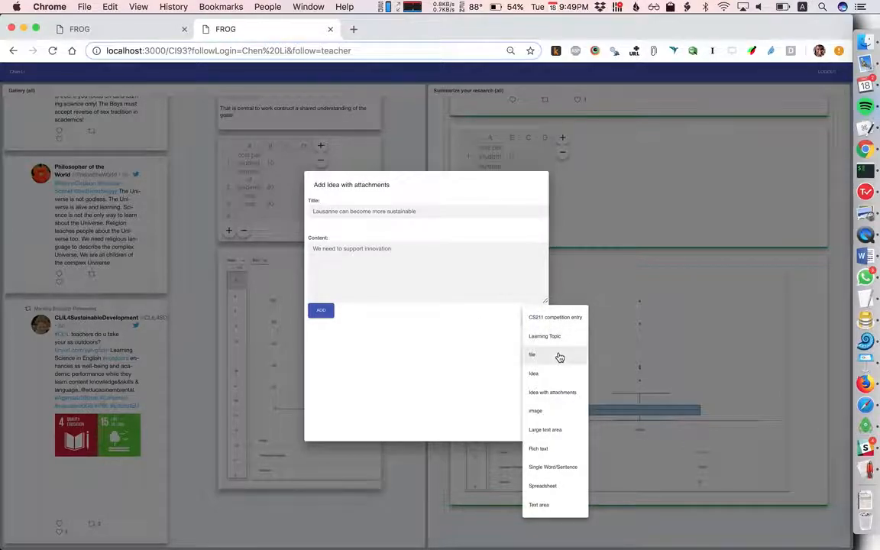
left_click(533, 355)
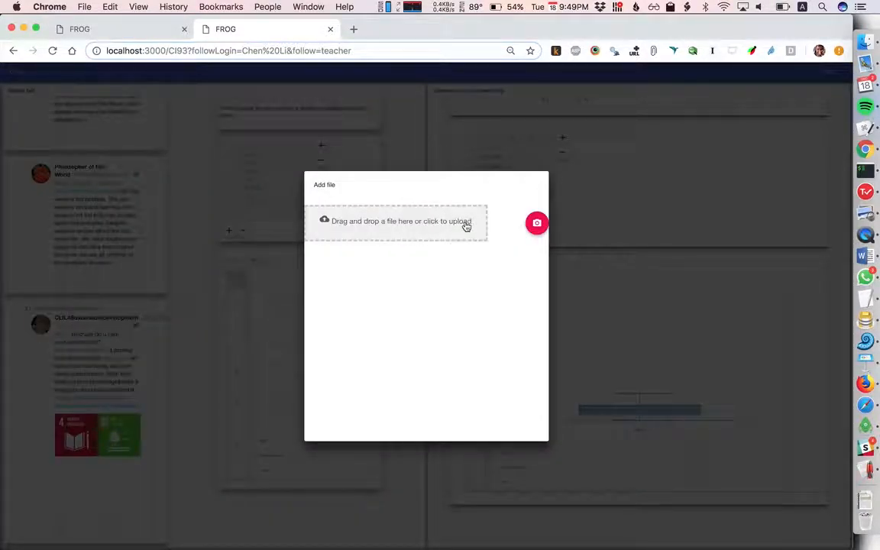
left_click(396, 221)
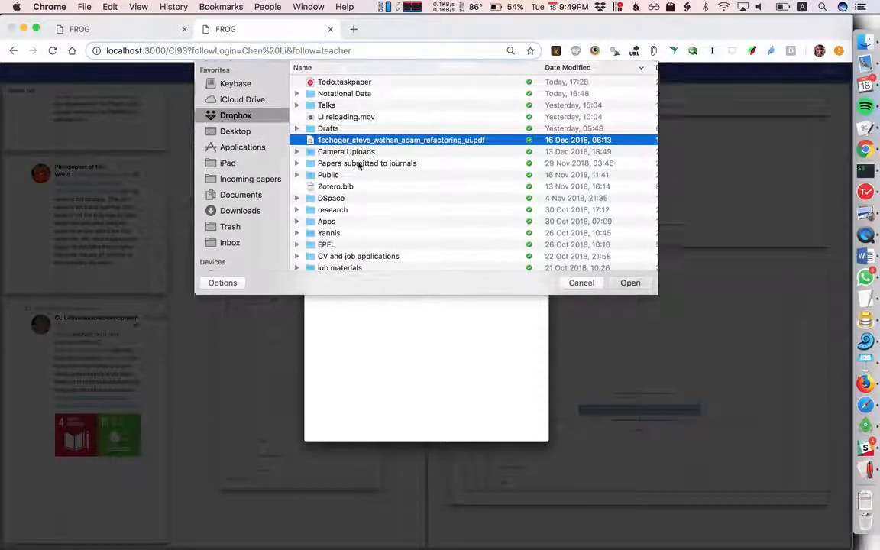
left_click(631, 283)
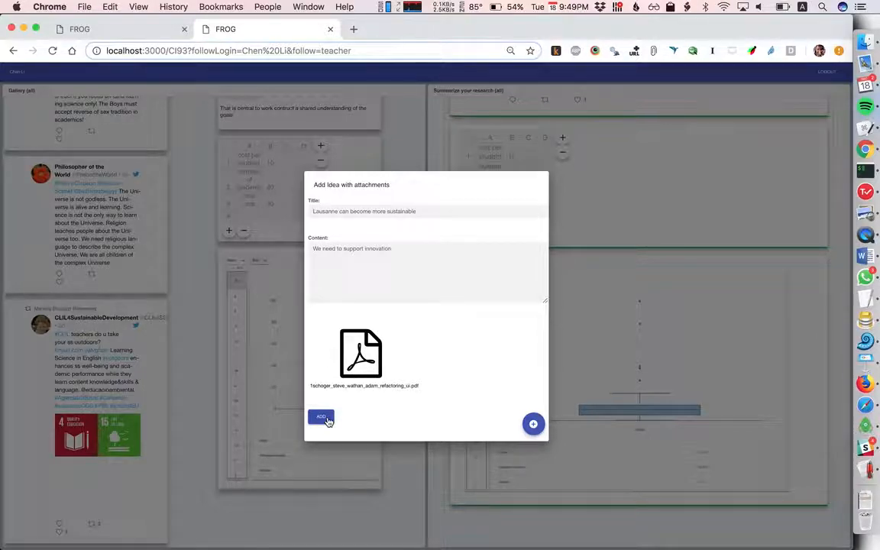
left_click(320, 417)
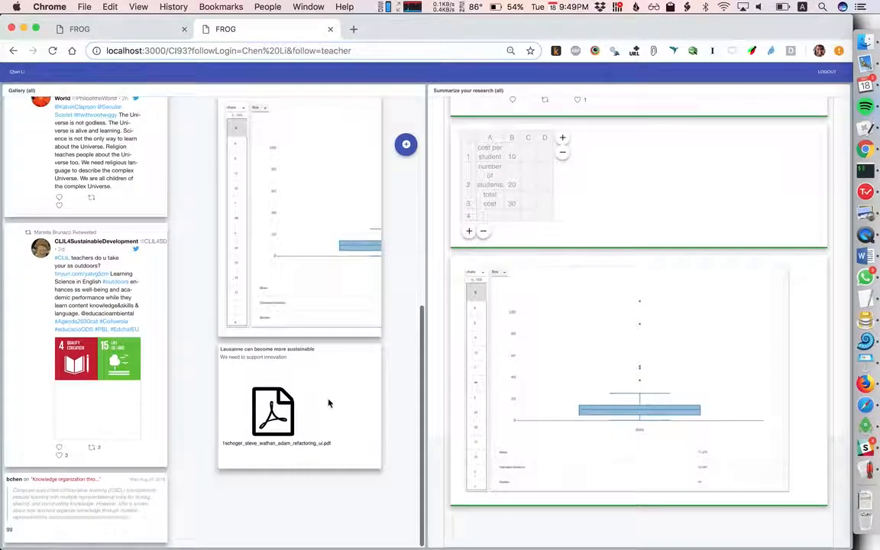
scroll("up", 3)
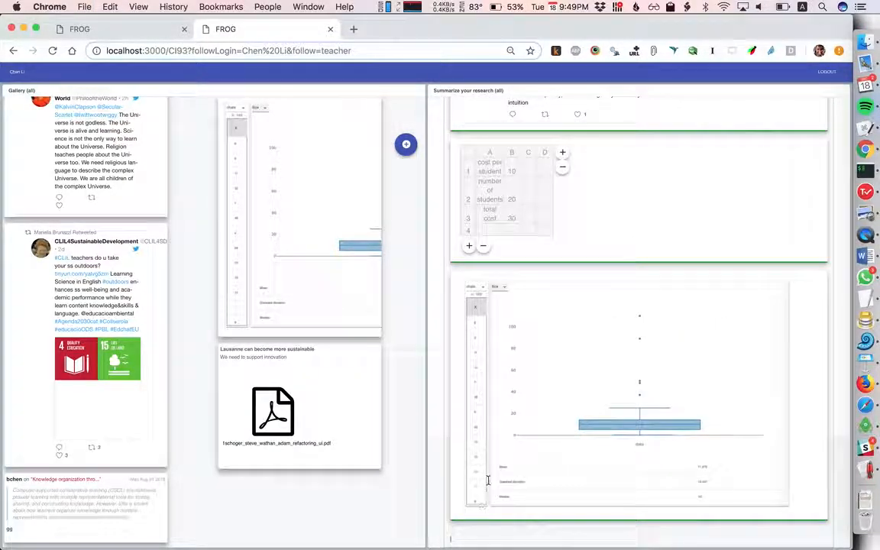
Step: Scroll up through the student view before moving to the teacher's graph
scroll("up", 3)
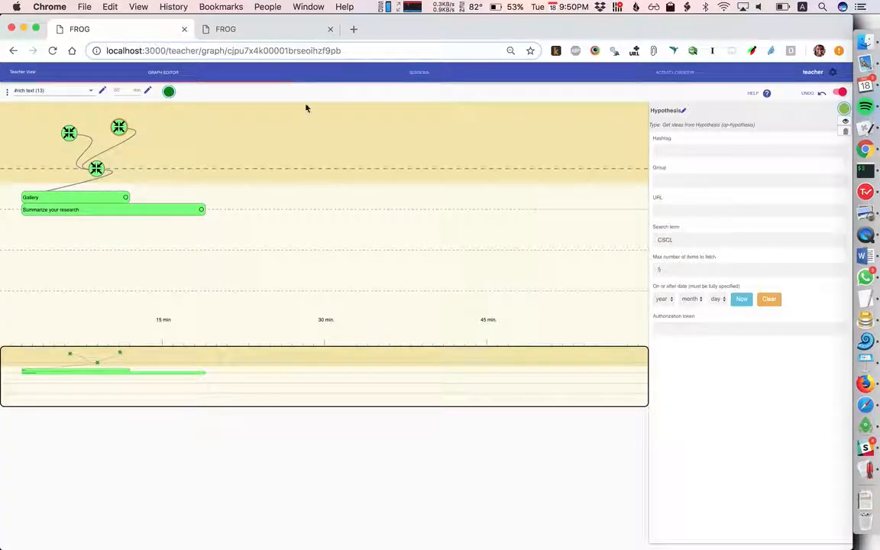
left_click(426, 91)
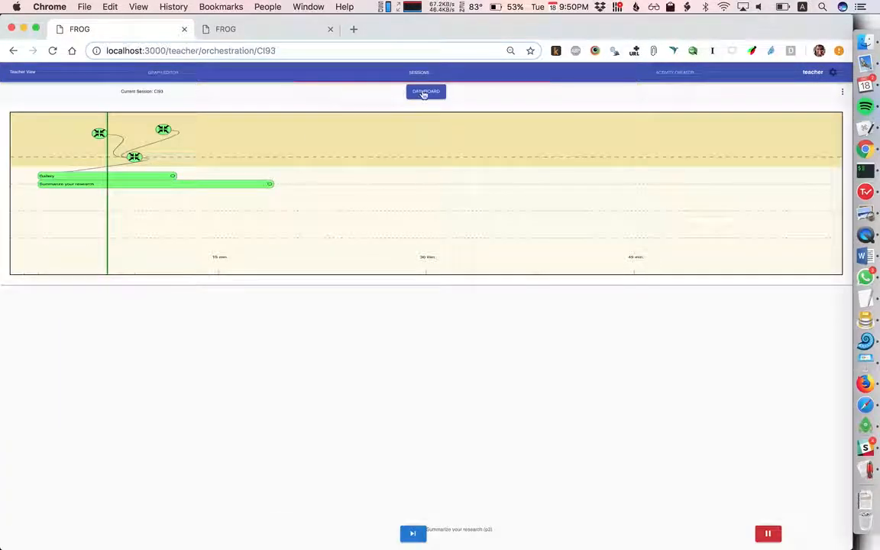
left_click(426, 91)
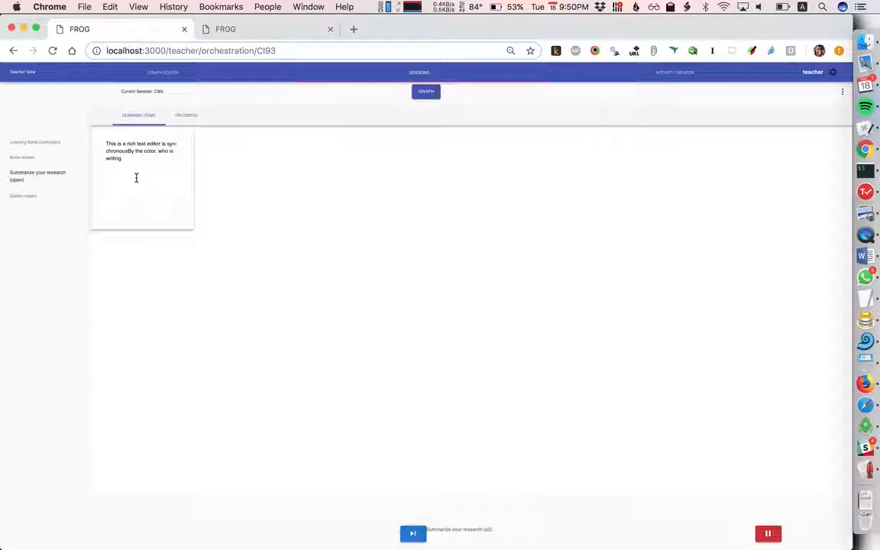
left_click(142, 151)
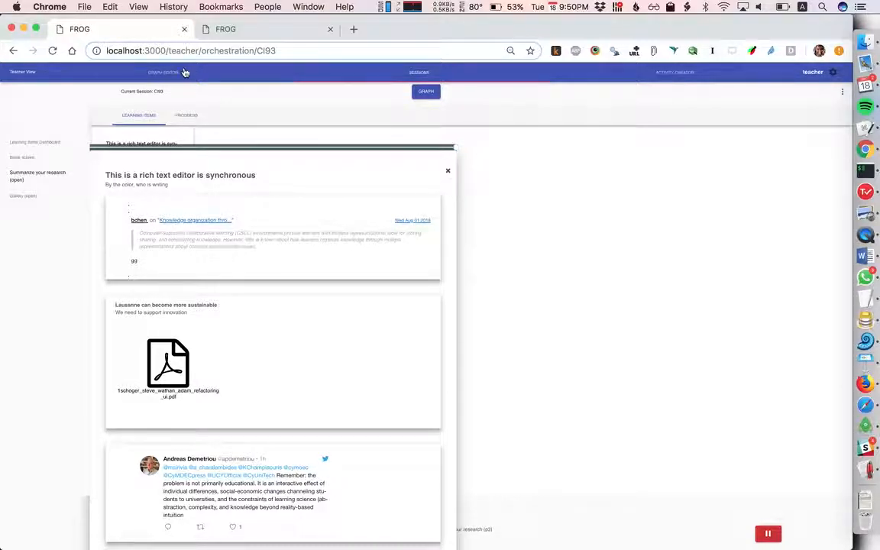
left_click(163, 72)
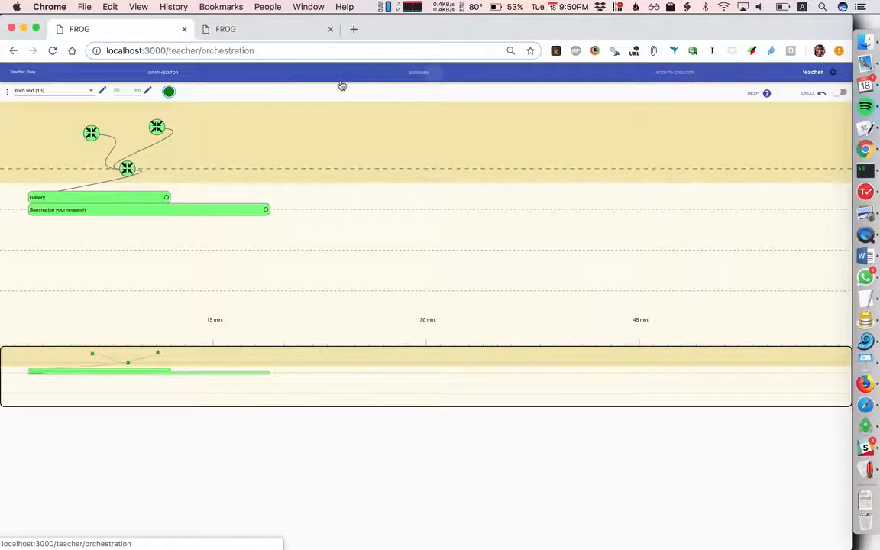
Step: Advance the running session to the next, shared-document activity
left_click(419, 72)
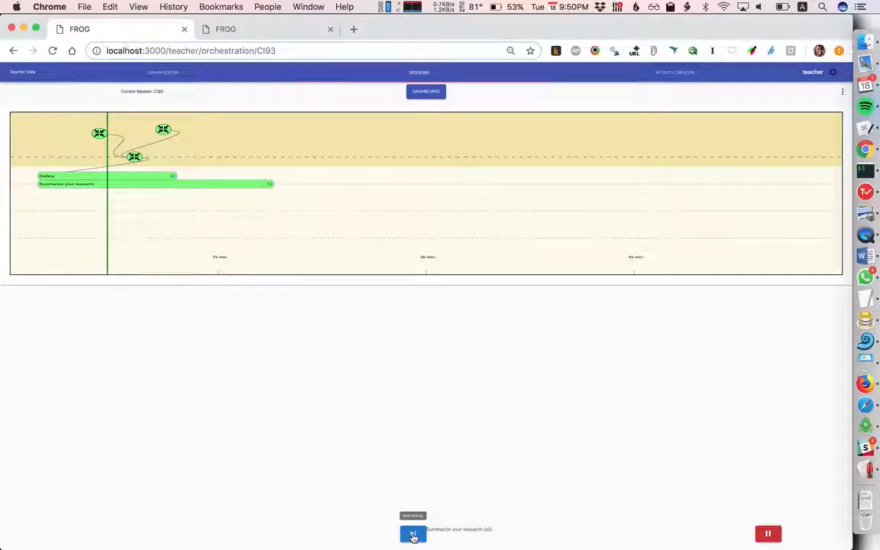
left_click(412, 532)
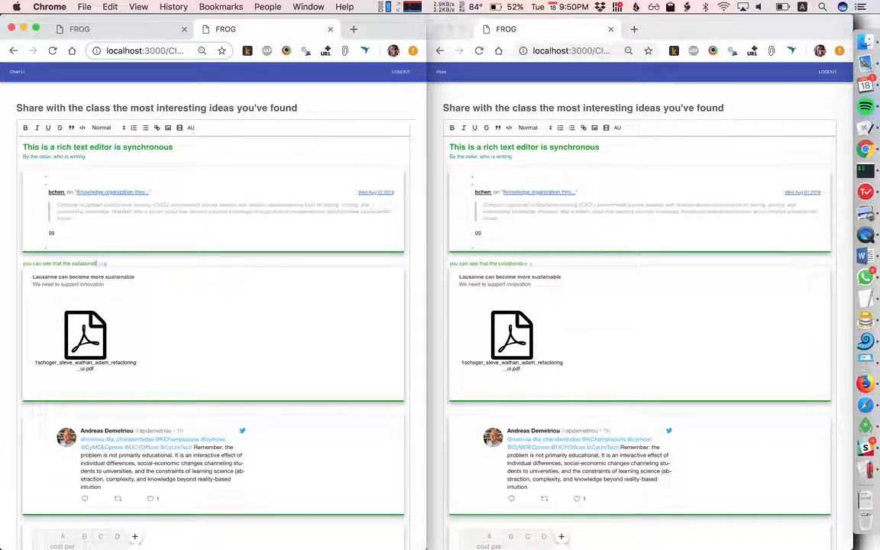
Step: Finish the sentence with 'editing' and set the top two lines to Heading 1
type("editing")
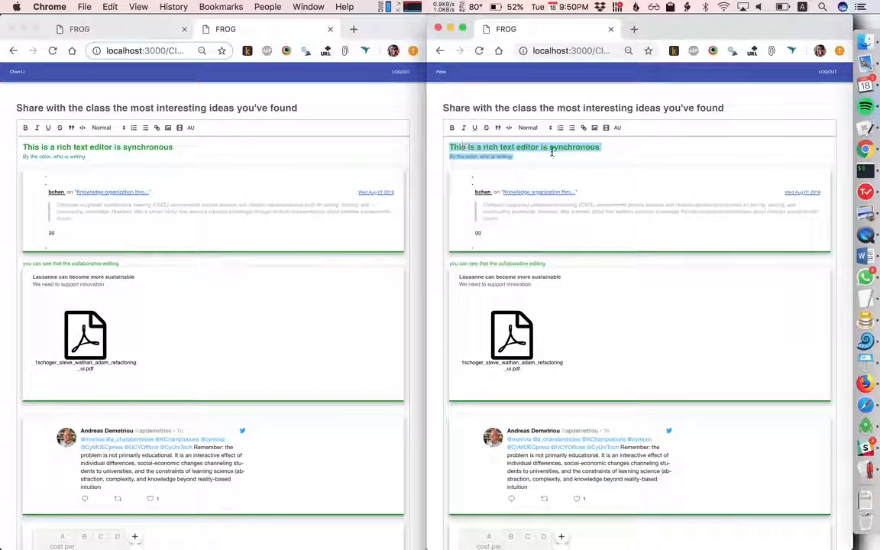
left_click(527, 128)
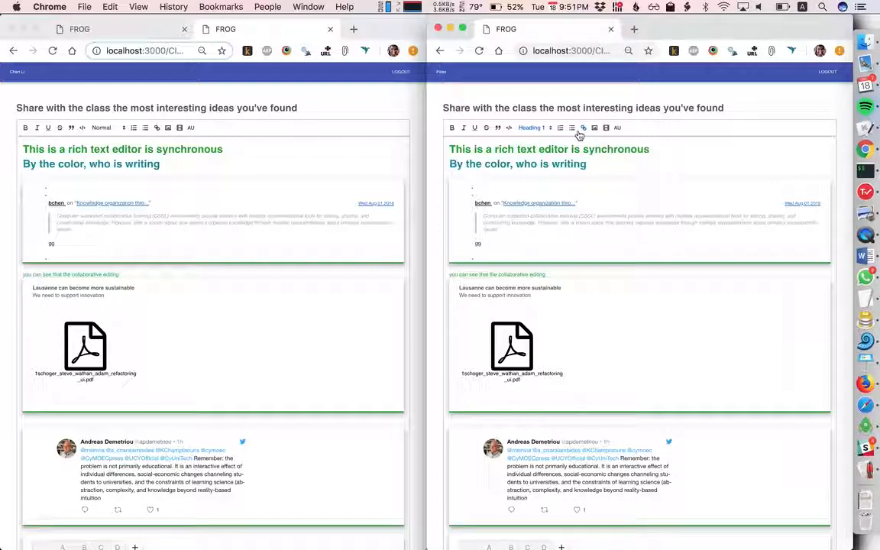
mouse_move(866, 255)
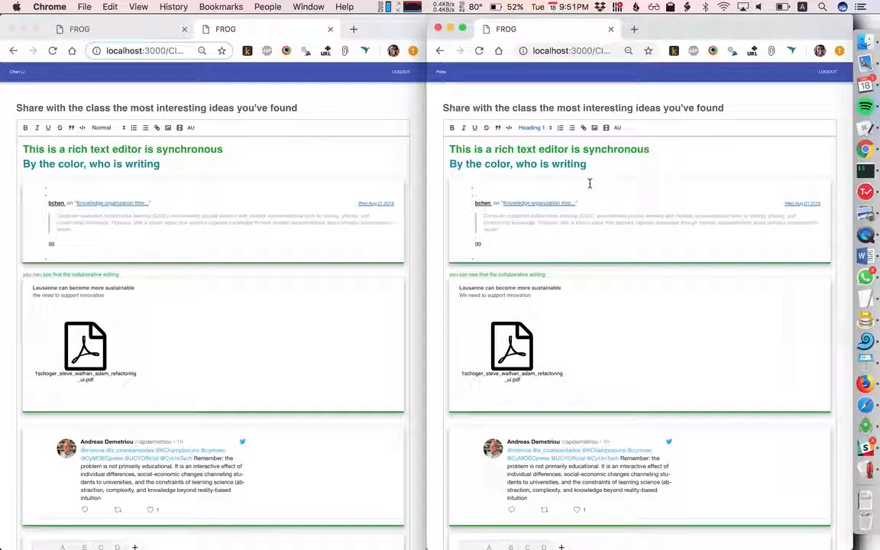
mouse_move(549, 191)
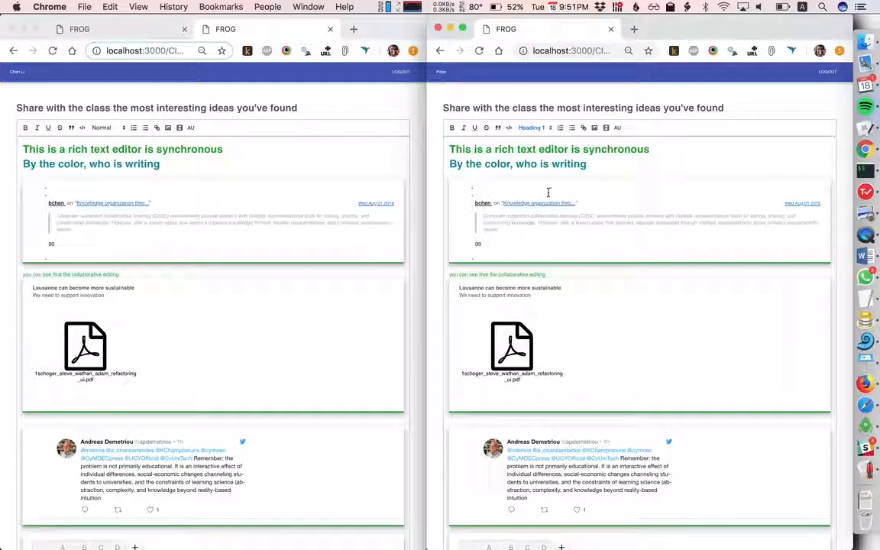